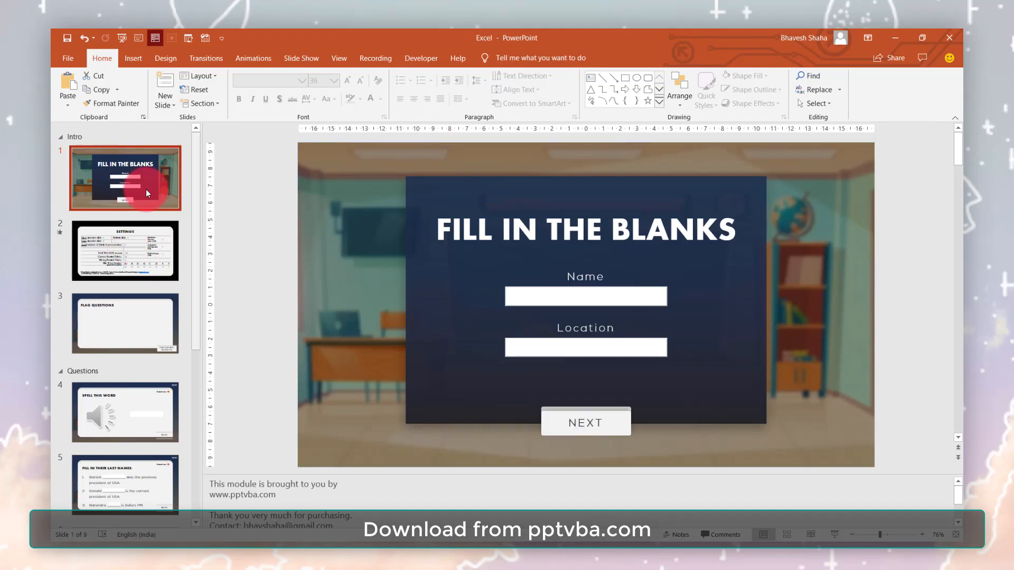
- Review the flag, emotion and flower question slides, then start the quiz slideshow
{"action": "left_click", "coordinate": [125, 323]}
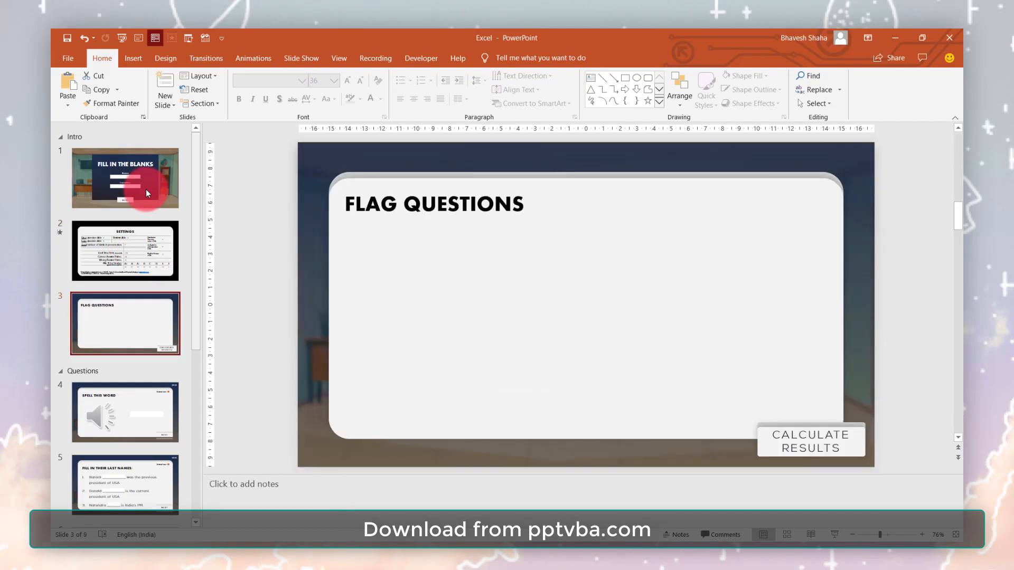
{"action": "left_click", "coordinate": [125, 412]}
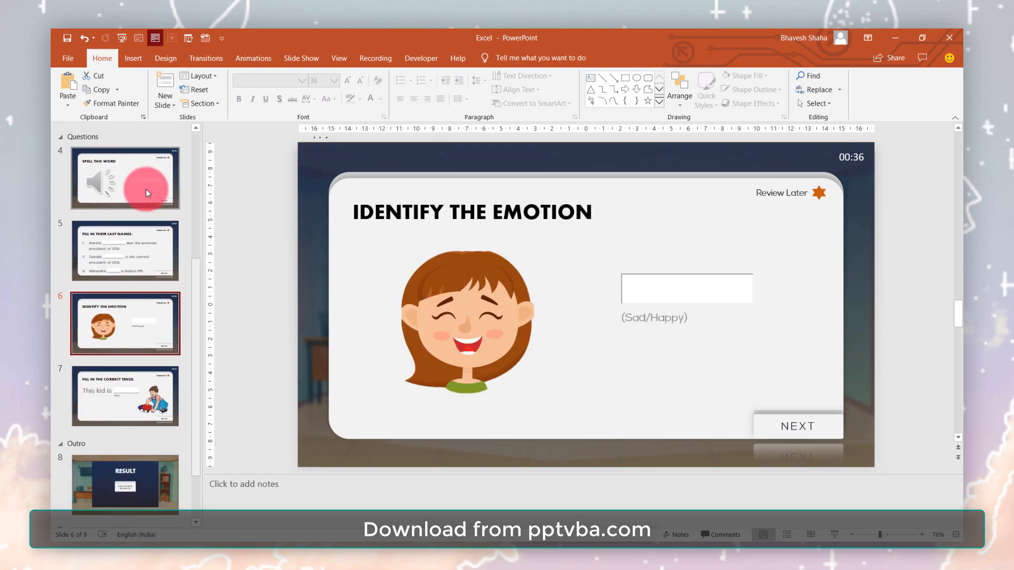
{"action": "left_click", "coordinate": [125, 396]}
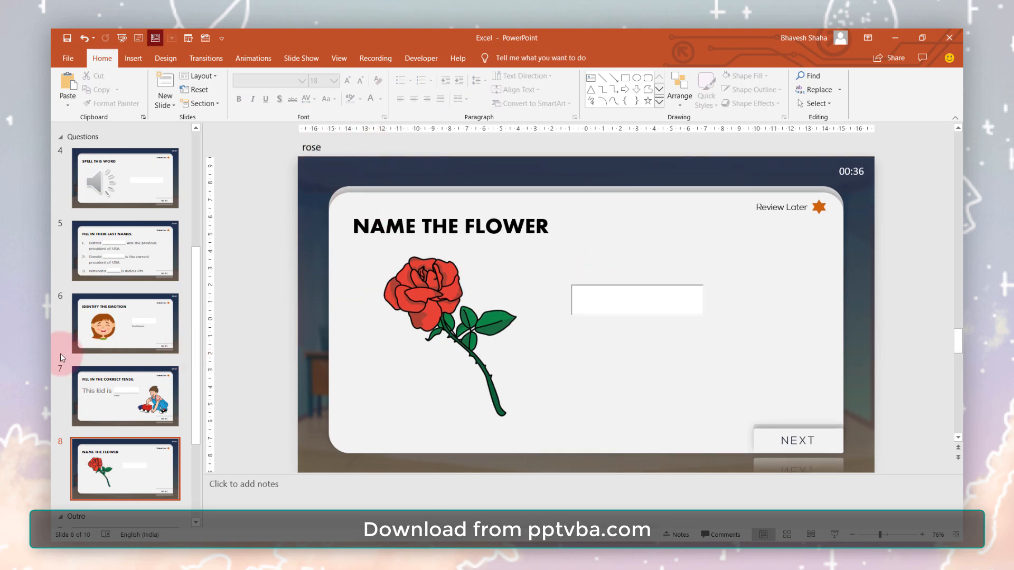
{"action": "left_click", "coordinate": [125, 178]}
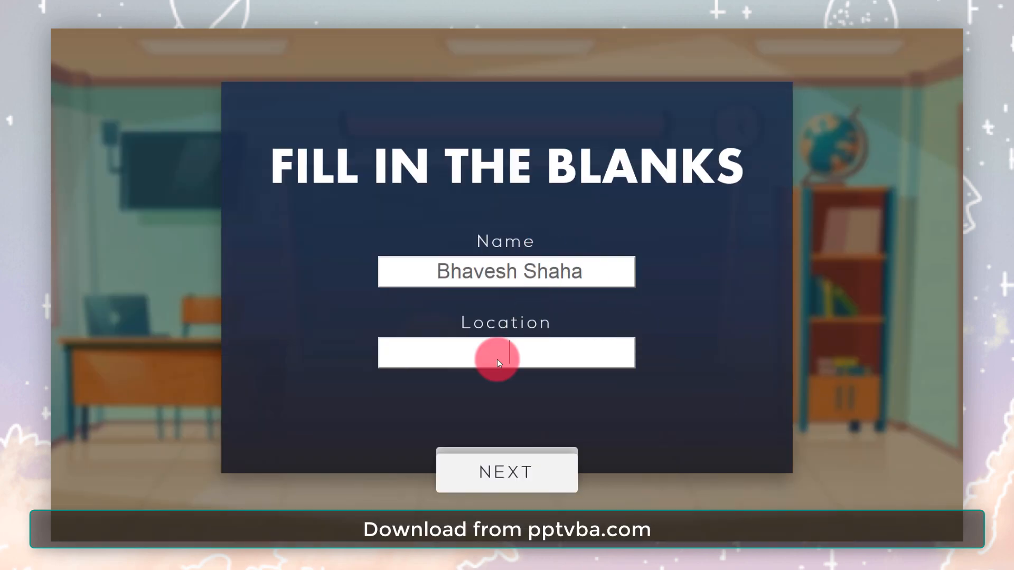
- Play the spoken word and spell 'umbrella' correctly after one wrong attempt
{"action": "left_click", "coordinate": [505, 470]}
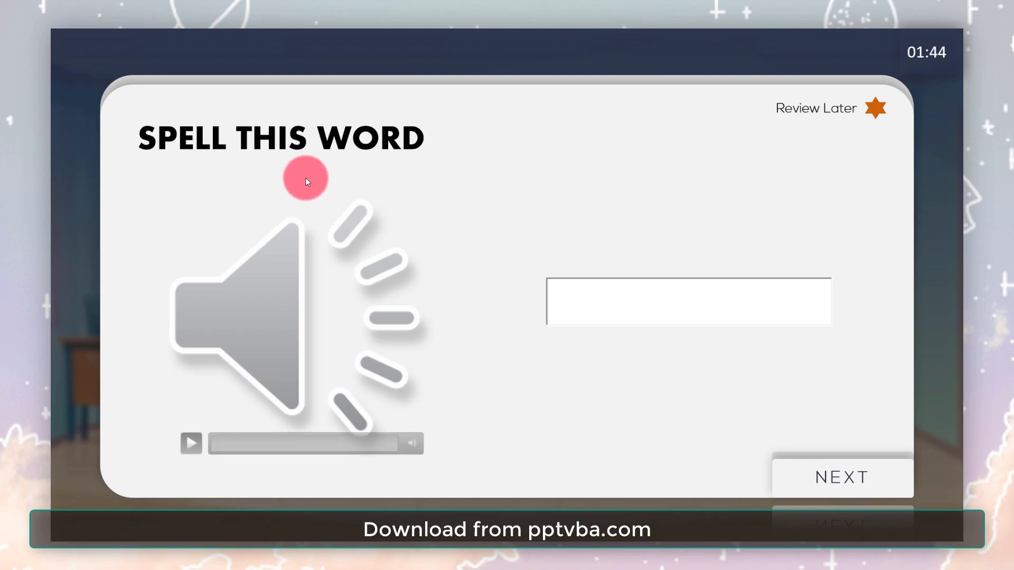
{"action": "mouse_move", "coordinate": [244, 258]}
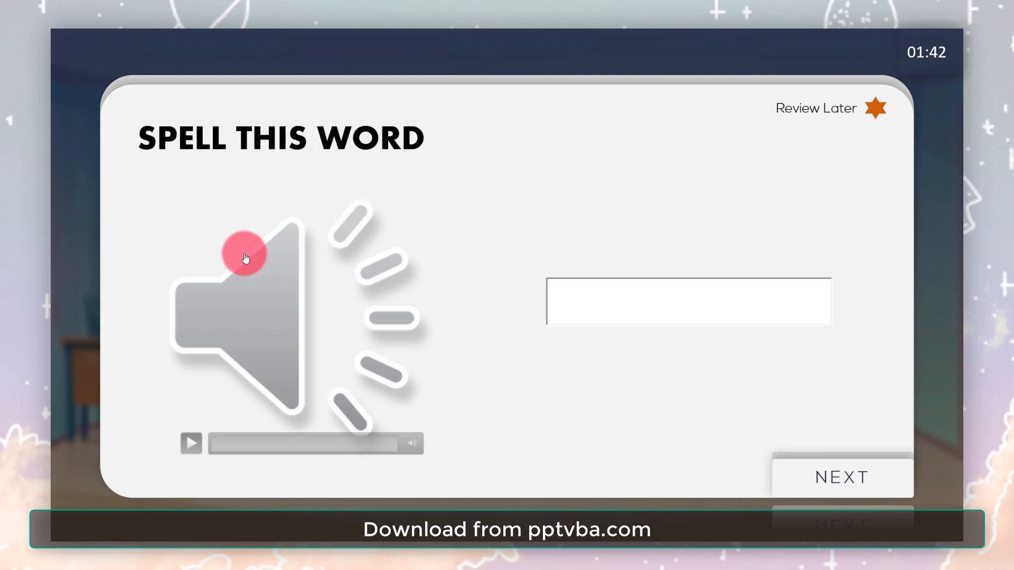
{"action": "left_click", "coordinate": [191, 443]}
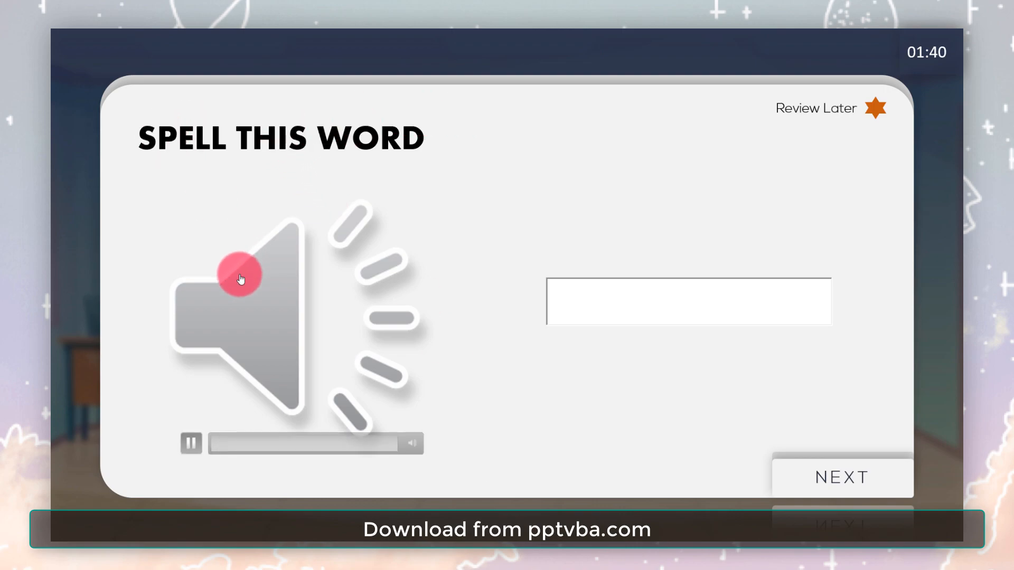
{"action": "left_click", "coordinate": [840, 478]}
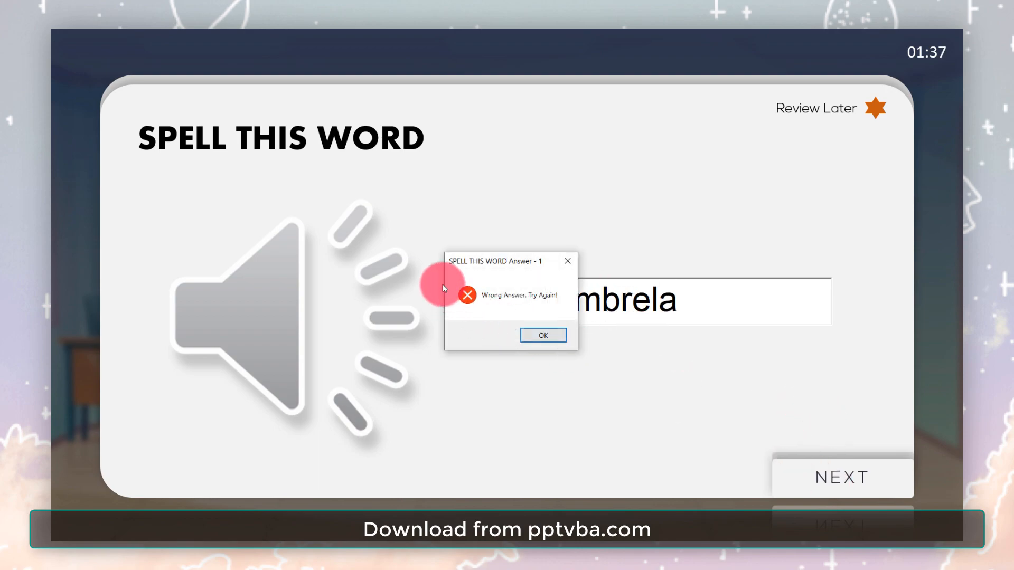
{"action": "left_click", "coordinate": [542, 335]}
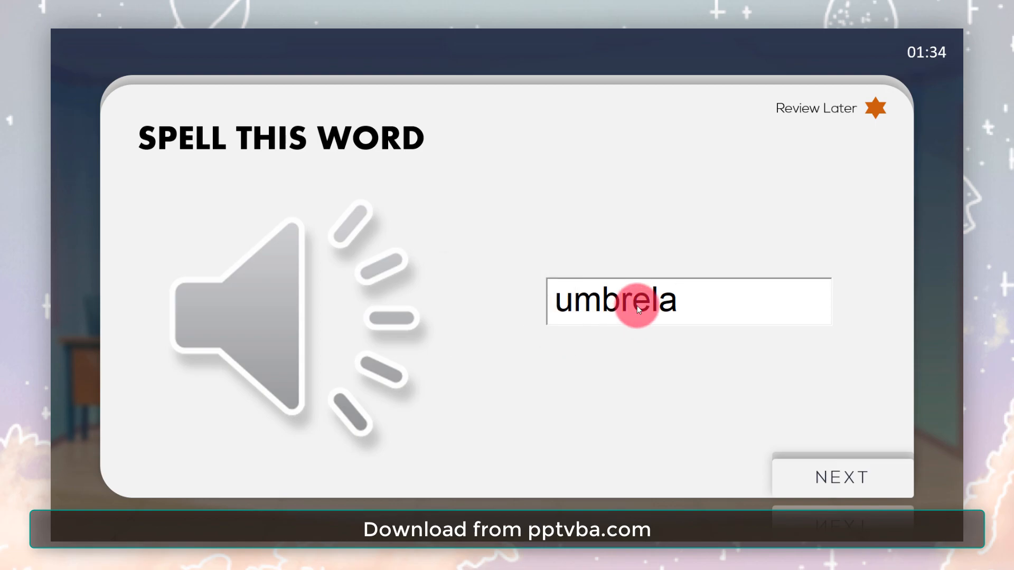
{"action": "type", "text": "l"}
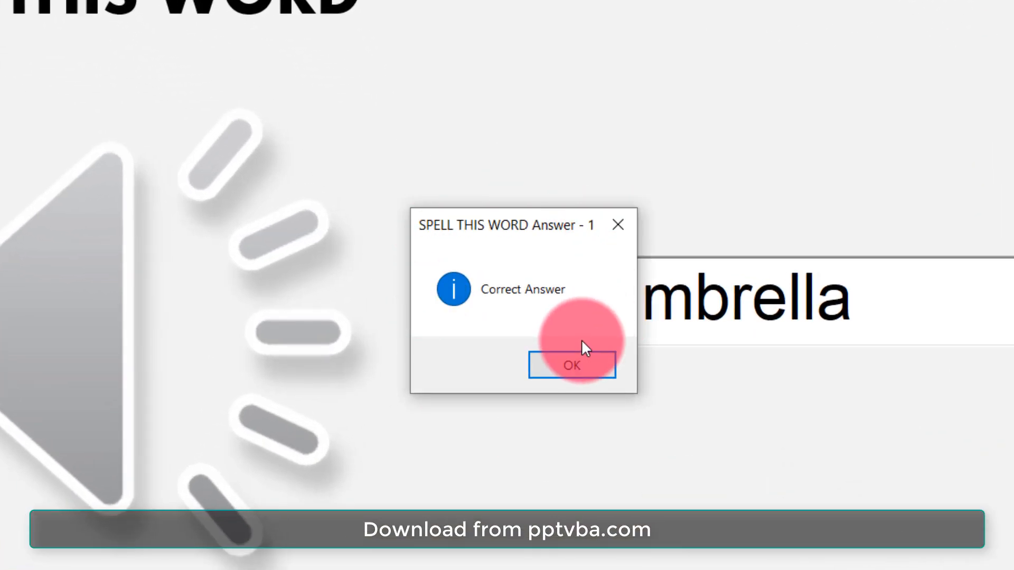
{"action": "left_click", "coordinate": [570, 364]}
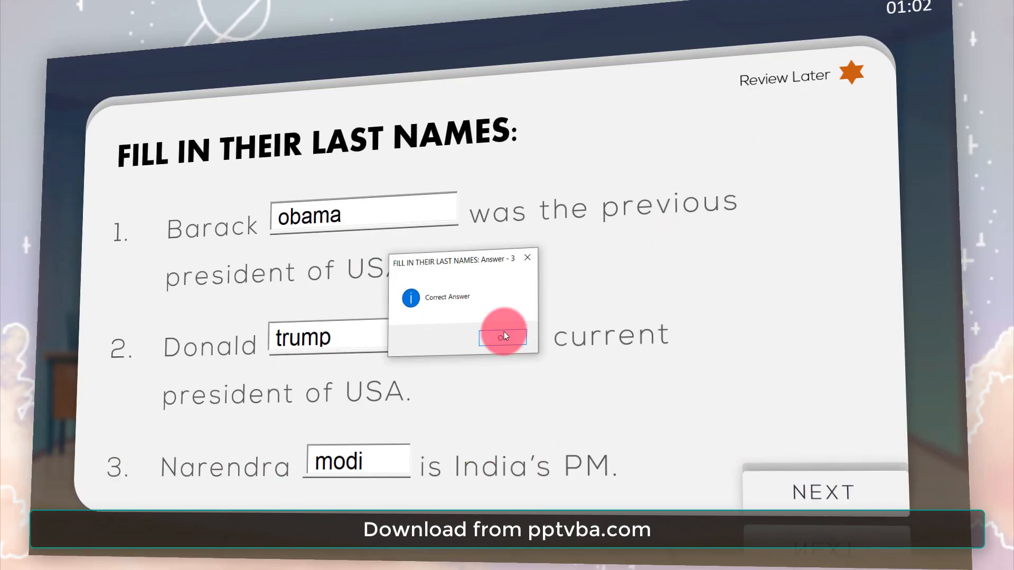
- Confirm the correct answer, star the flower question for review, and accept Time up
{"action": "left_click", "coordinate": [504, 336]}
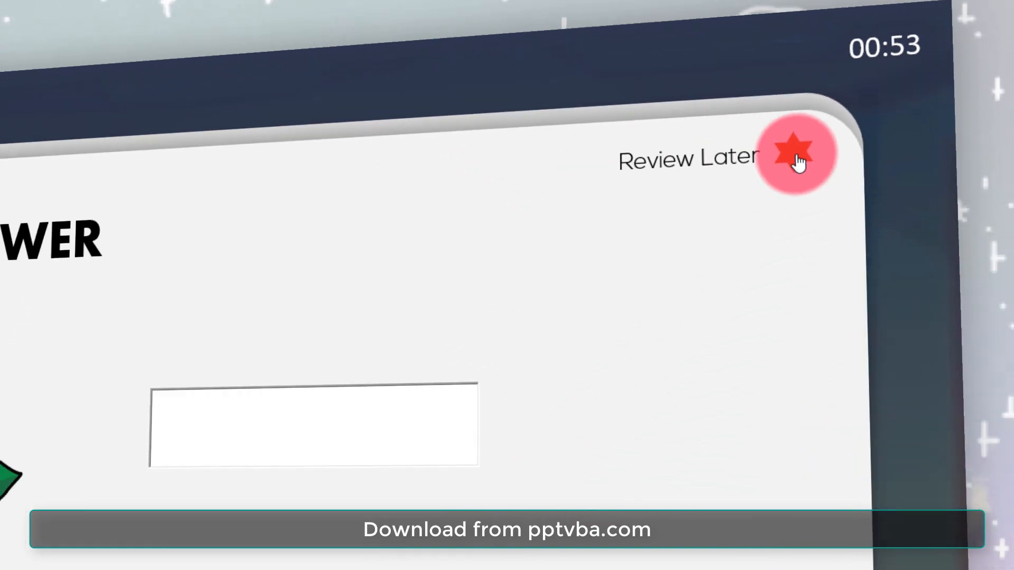
{"action": "left_click", "coordinate": [797, 153]}
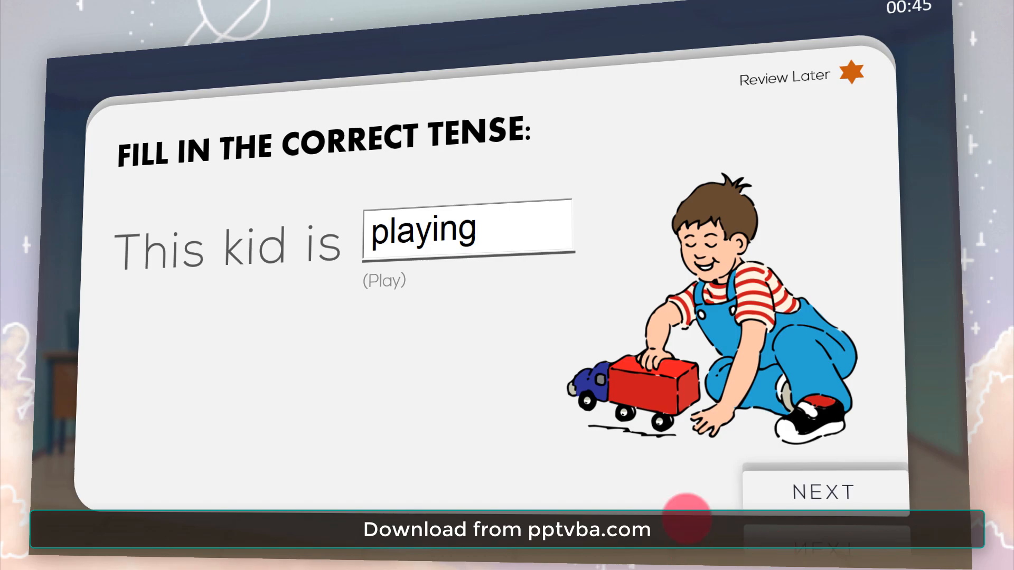
{"action": "left_click", "coordinate": [823, 491]}
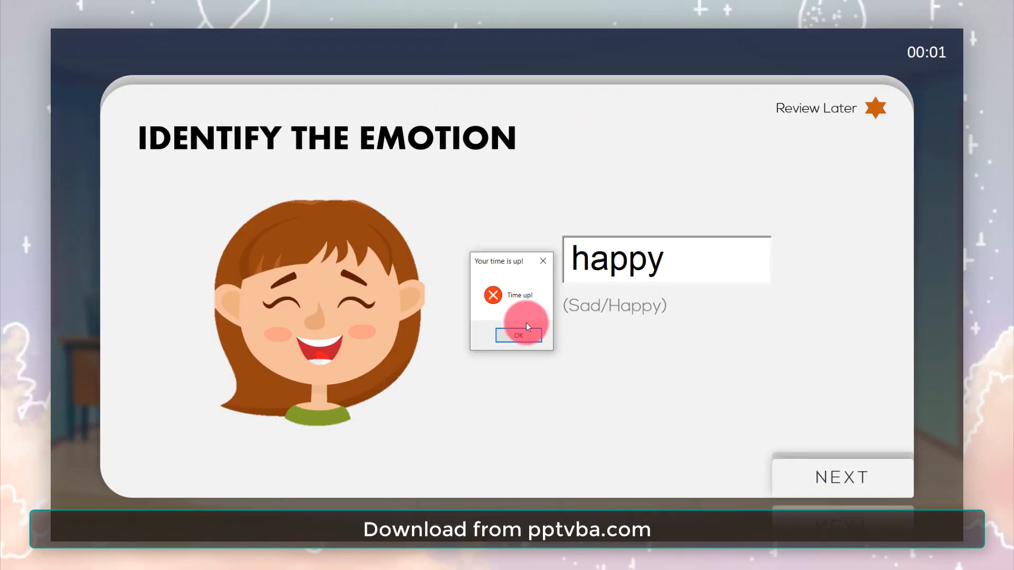
{"action": "left_click", "coordinate": [517, 335]}
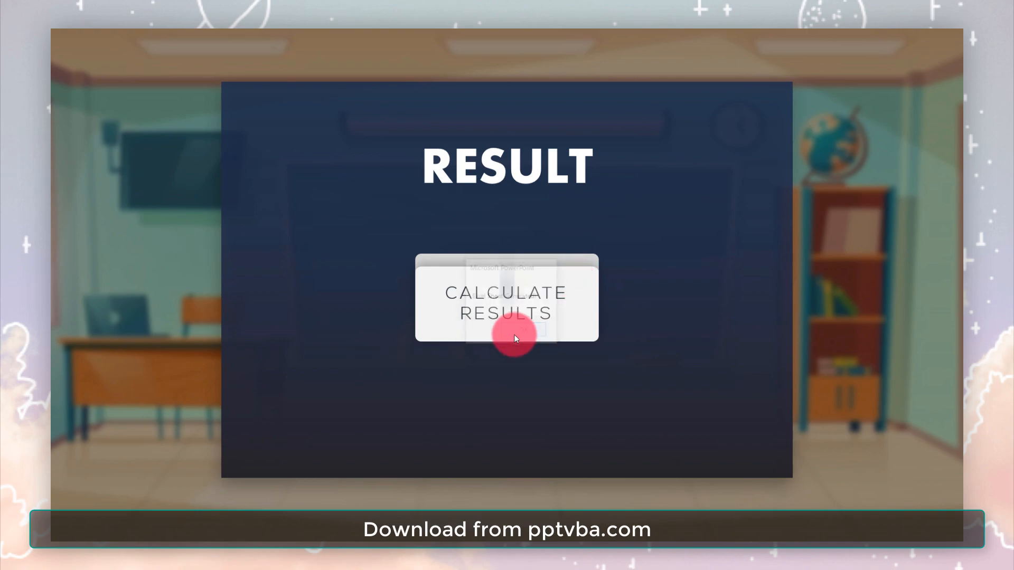
- Calculate the score and grade, then edit Randomise Question order on slide 2
{"action": "left_click", "coordinate": [506, 302]}
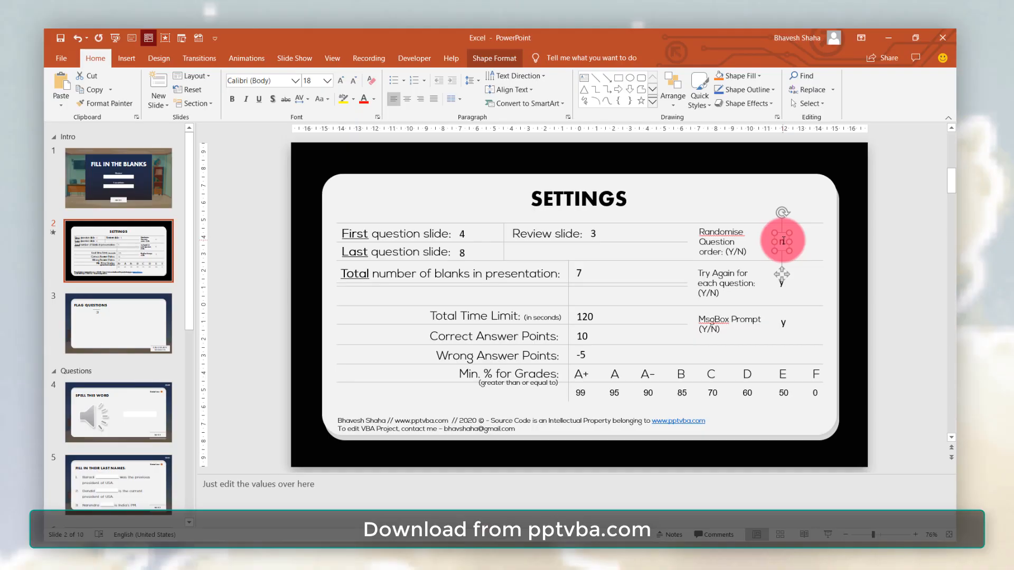
{"action": "left_click", "coordinate": [780, 281]}
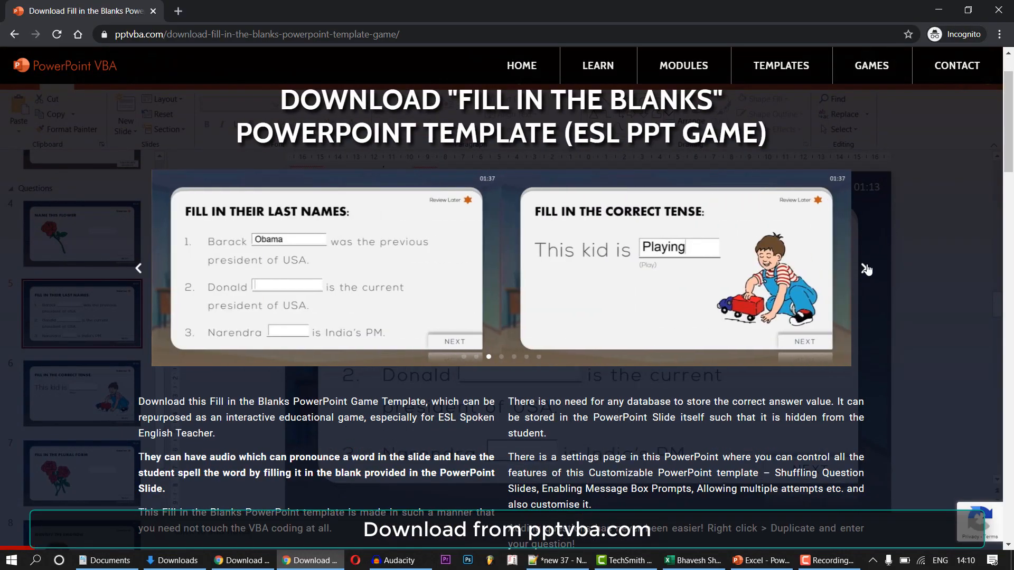
- Scroll the pptvba.com download page through the Features section to the footer
{"action": "scroll", "scroll_direction": "down", "scroll_amount": 3}
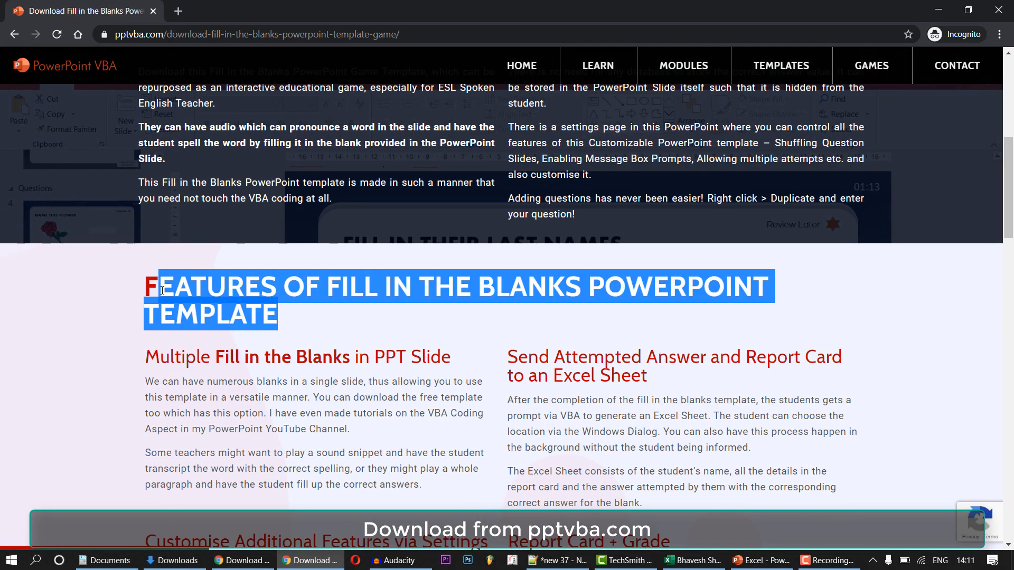
{"action": "scroll", "scroll_direction": "down", "scroll_amount": 3}
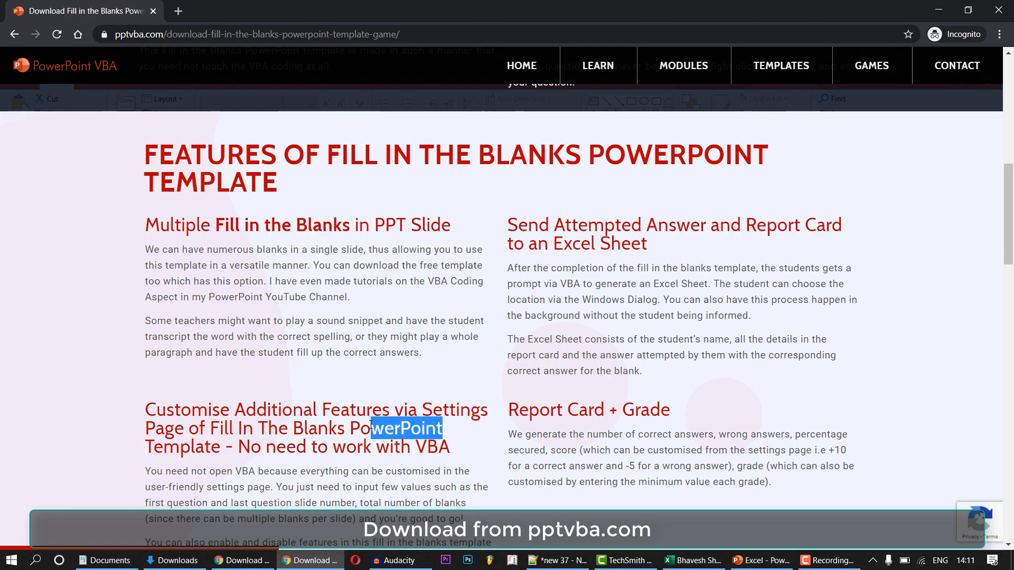
{"action": "scroll", "scroll_direction": "down", "scroll_amount": 3}
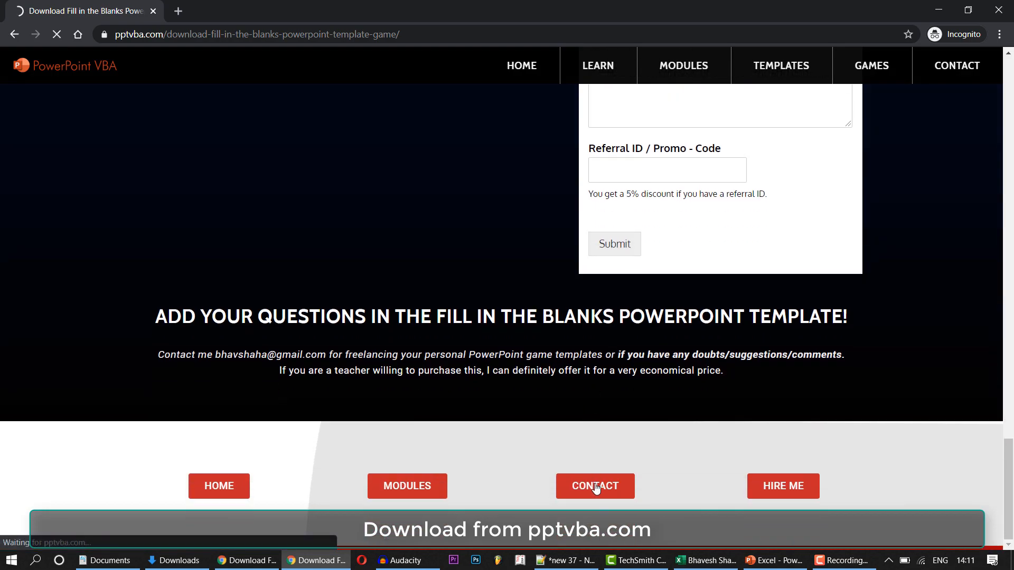
- Go to pptvba.com's Contact page and bring the Contact Me form into view
{"action": "left_click", "coordinate": [594, 485]}
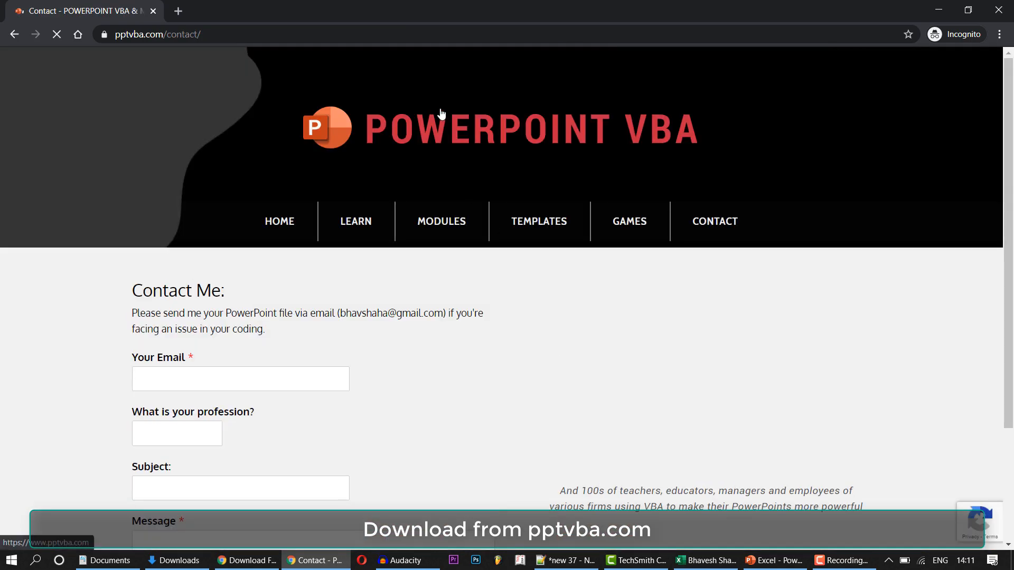
{"action": "scroll", "scroll_direction": "down", "scroll_amount": 3}
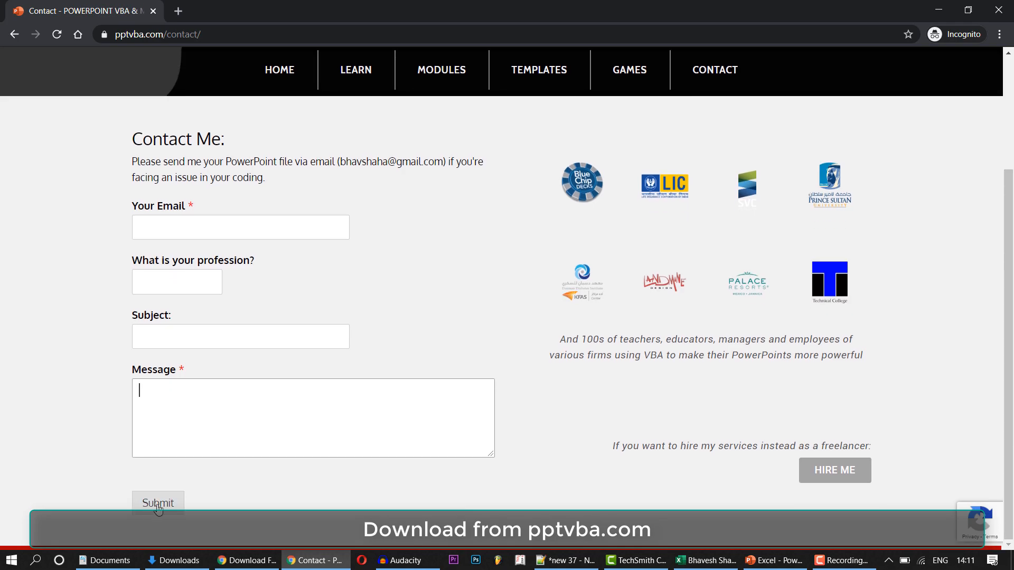